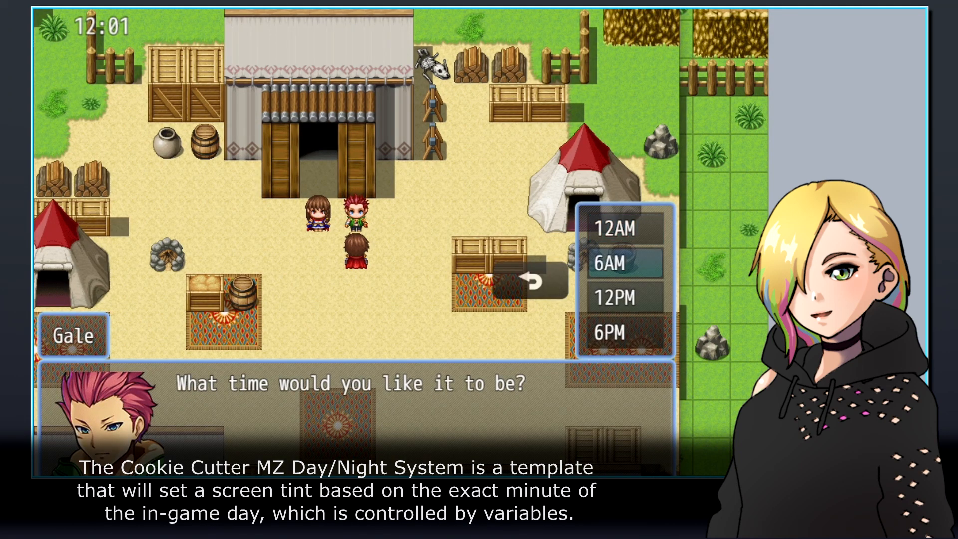
Scroll the itch.io Day/Night System page down to its Installation Instructions.
left_click(626, 339)
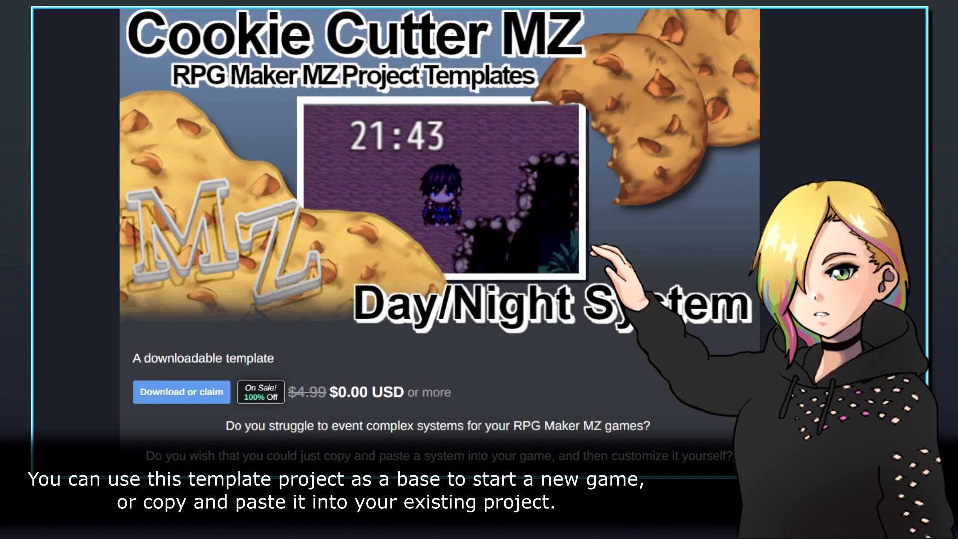
scroll("down", 3)
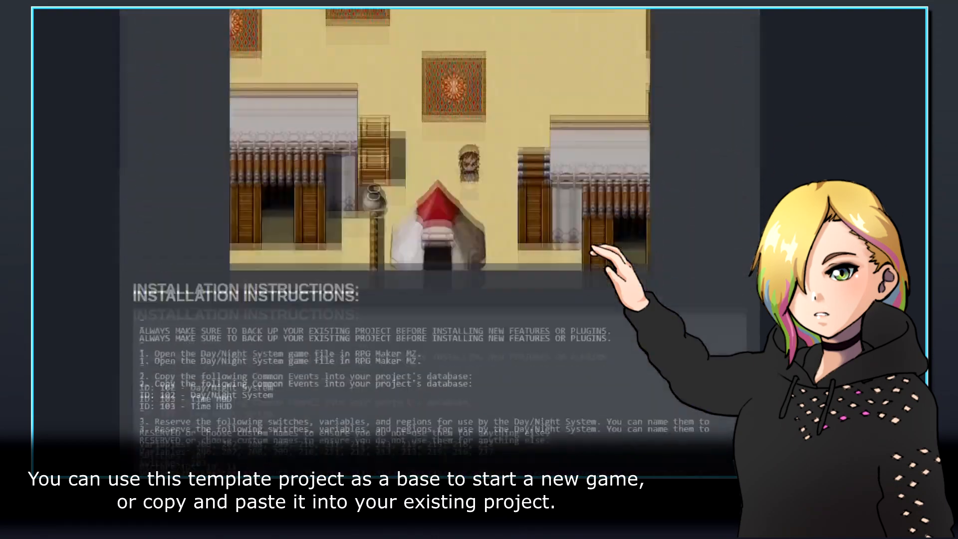
scroll("down", 3)
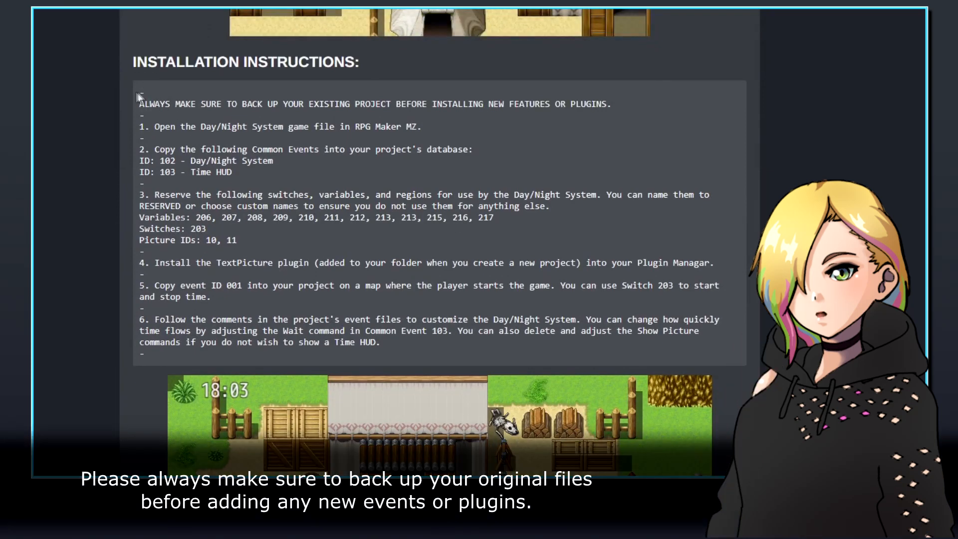
left_click_drag(141, 95, 232, 177)
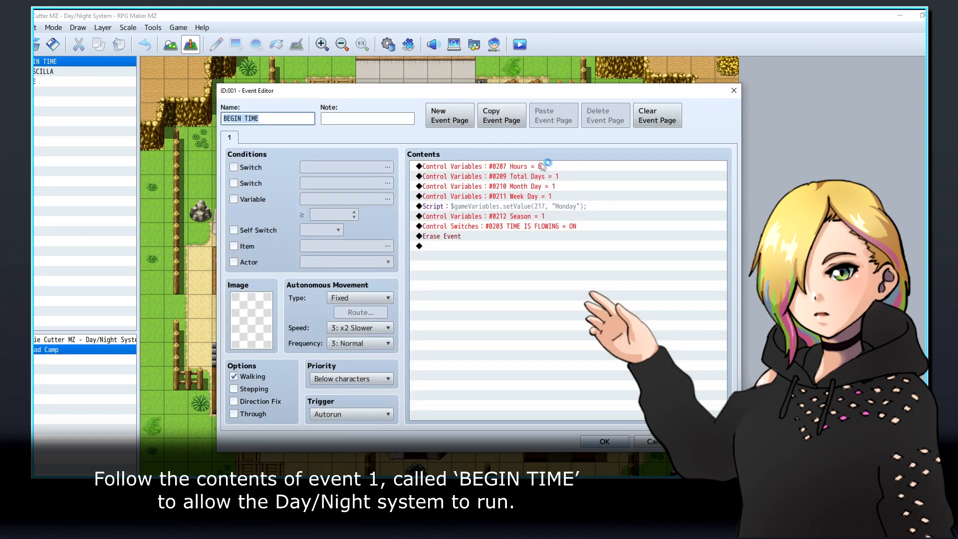
Review BEGIN TIME's command list ending in Erase Event, then close the event.
left_click(549, 245)
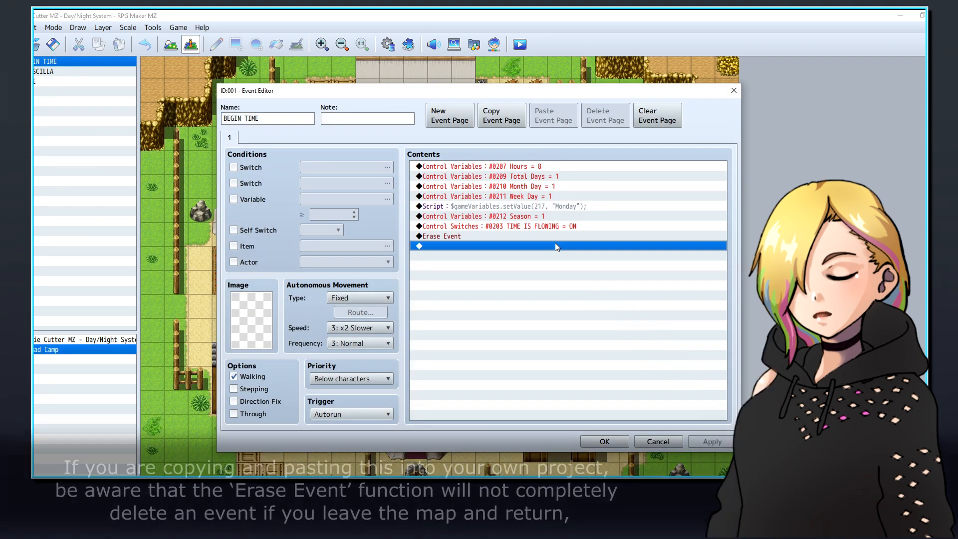
left_click(441, 236)
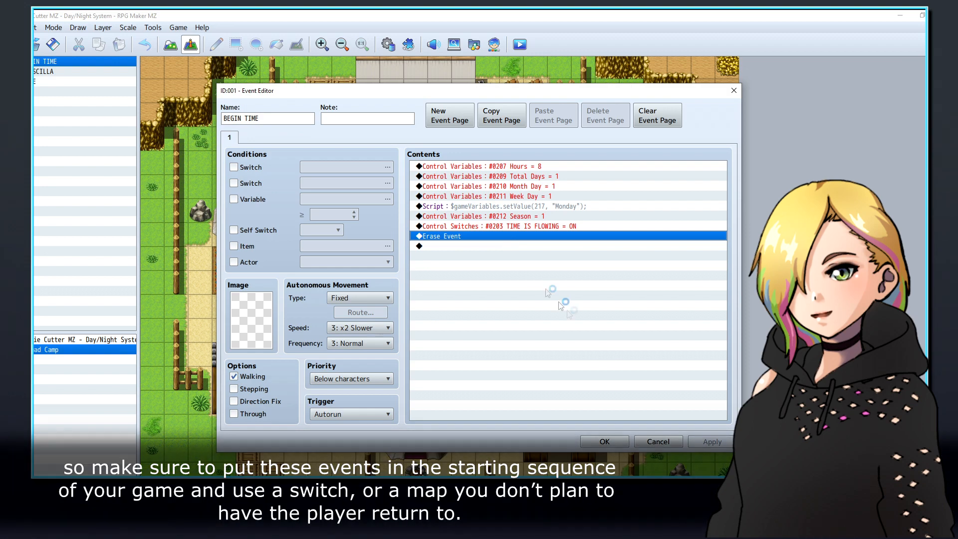
left_click(657, 441)
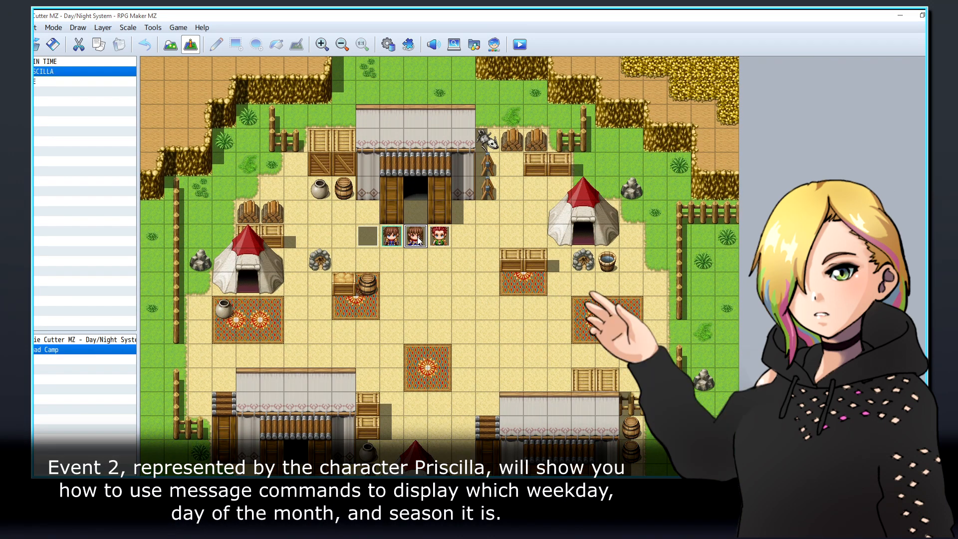
Scroll through the Priscilla event's date message, season and sleep commands, then close it.
double_click(416, 235)
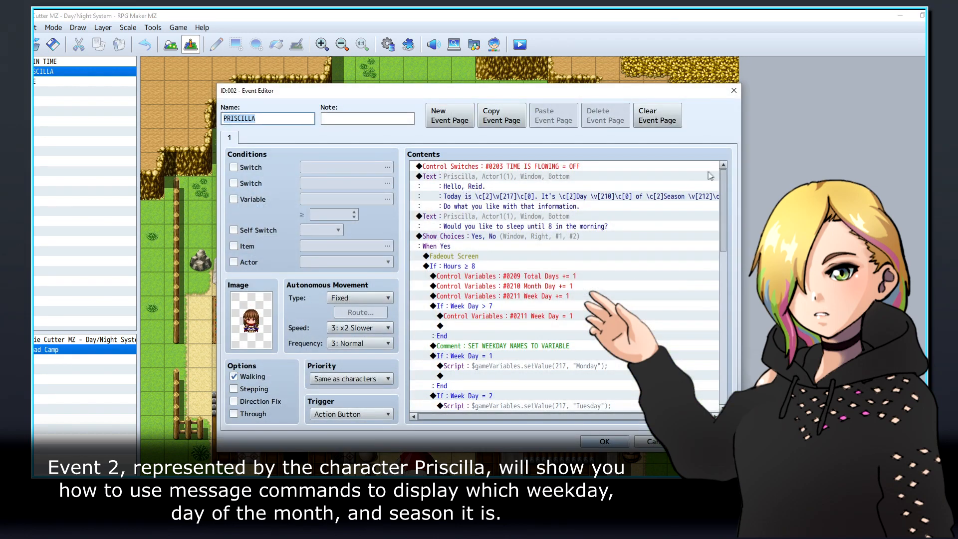
scroll("down", 3)
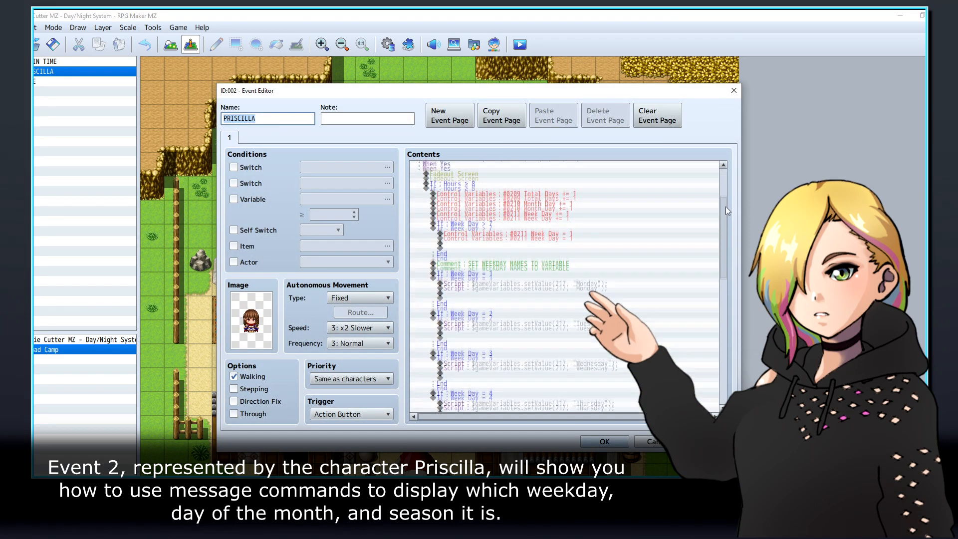
scroll("down", 3)
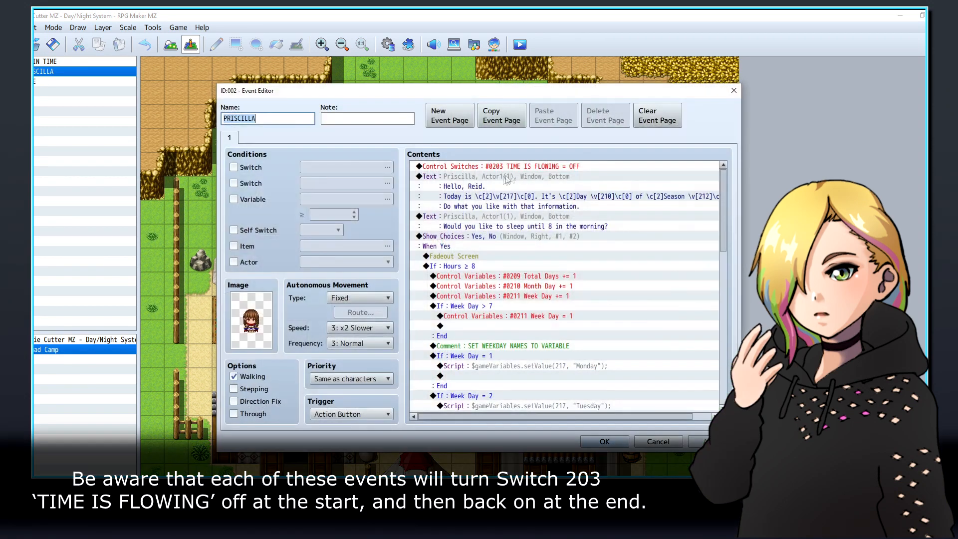
scroll("down", 3)
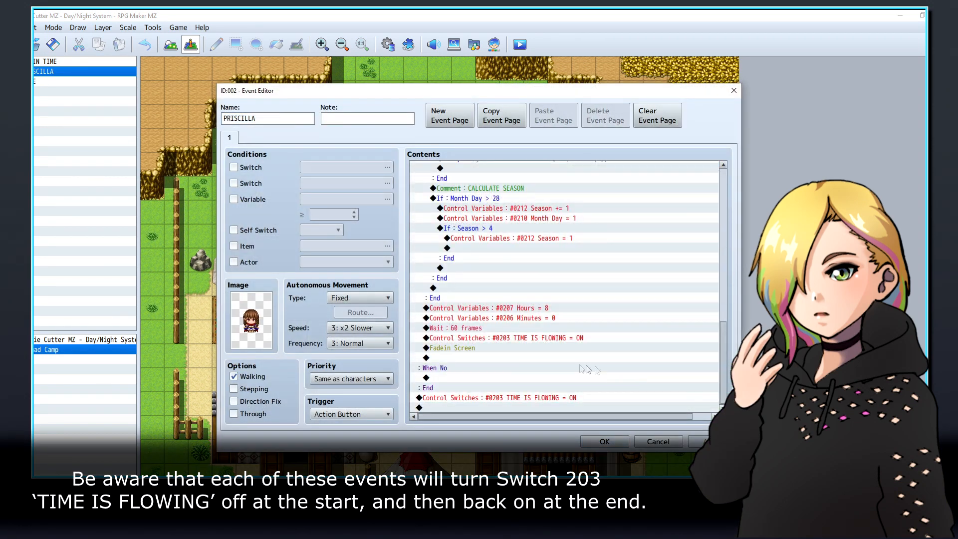
left_click(504, 397)
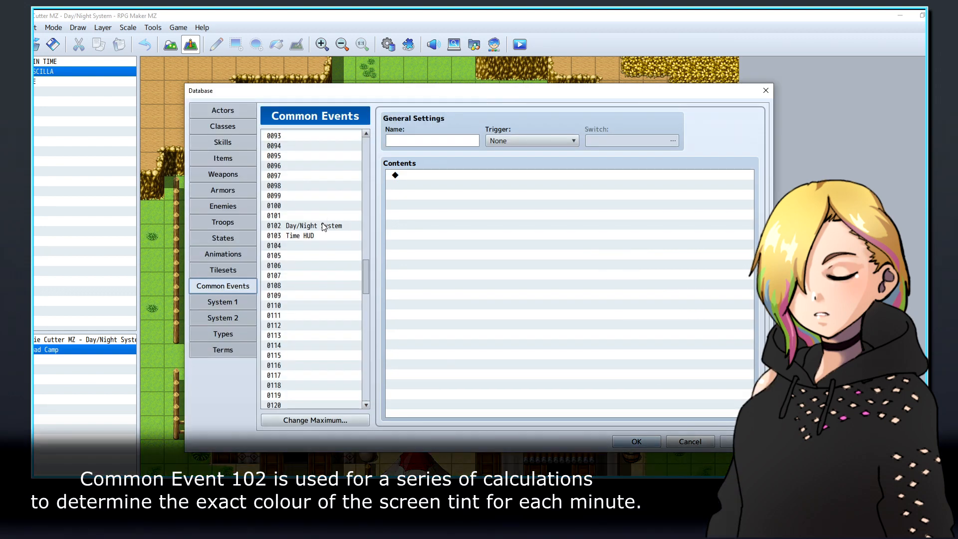
Select common event 0102 Day/Night System and scroll through its screen tint calculations.
left_click(305, 226)
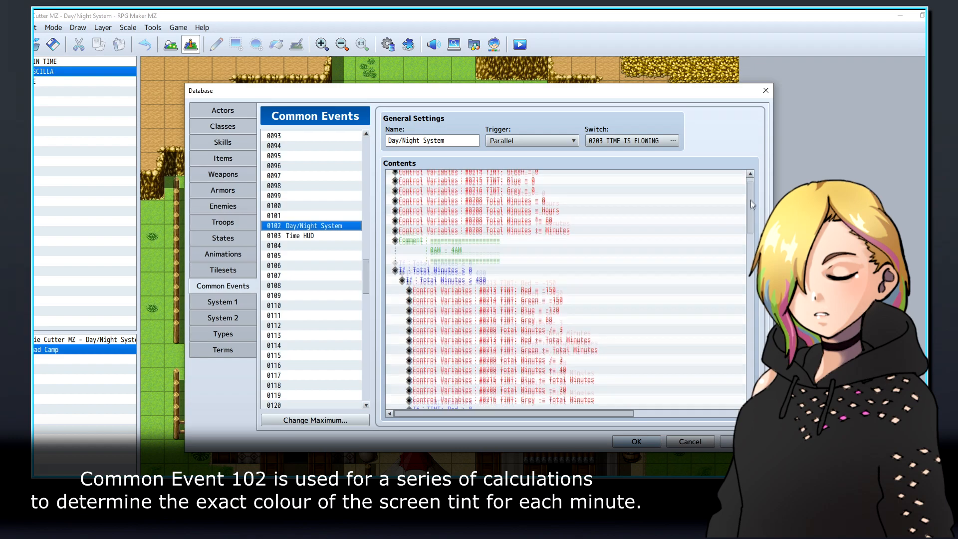
scroll("down", 3)
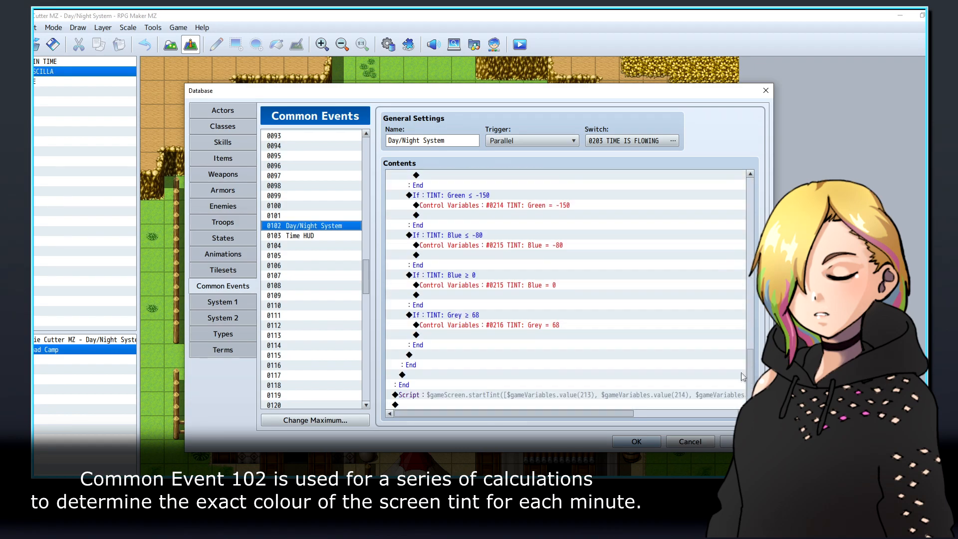
scroll("down", 3)
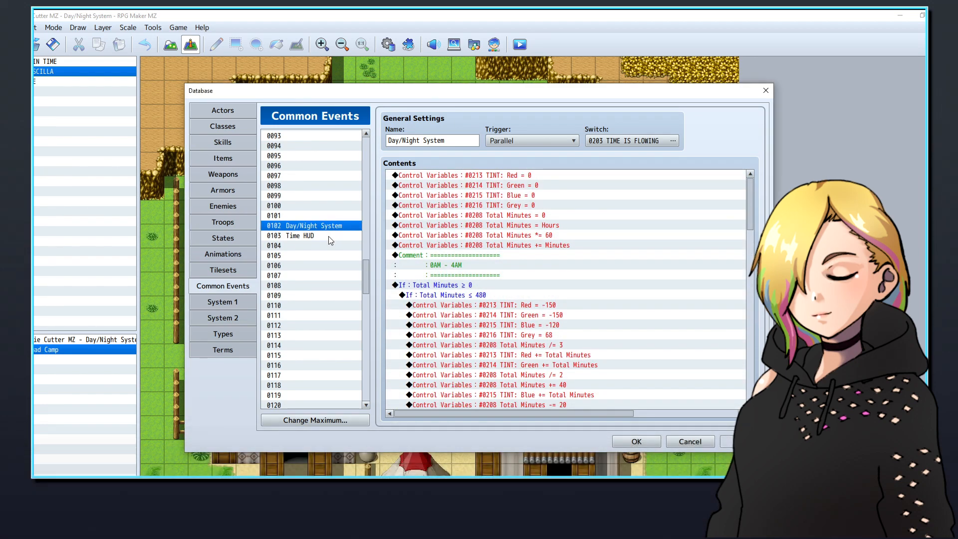
Select 0103 Time HUD and open its Wait: 60 frames command.
left_click(299, 235)
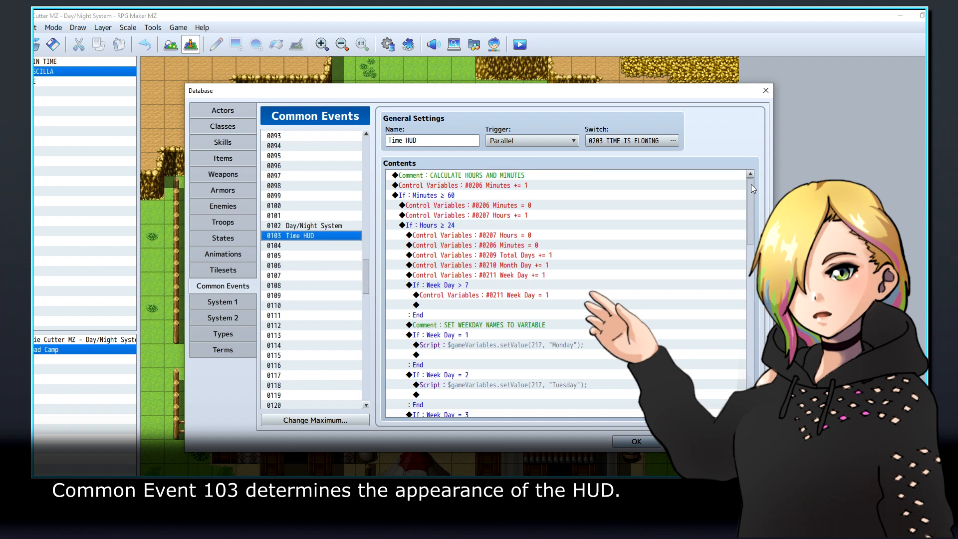
scroll("down", 3)
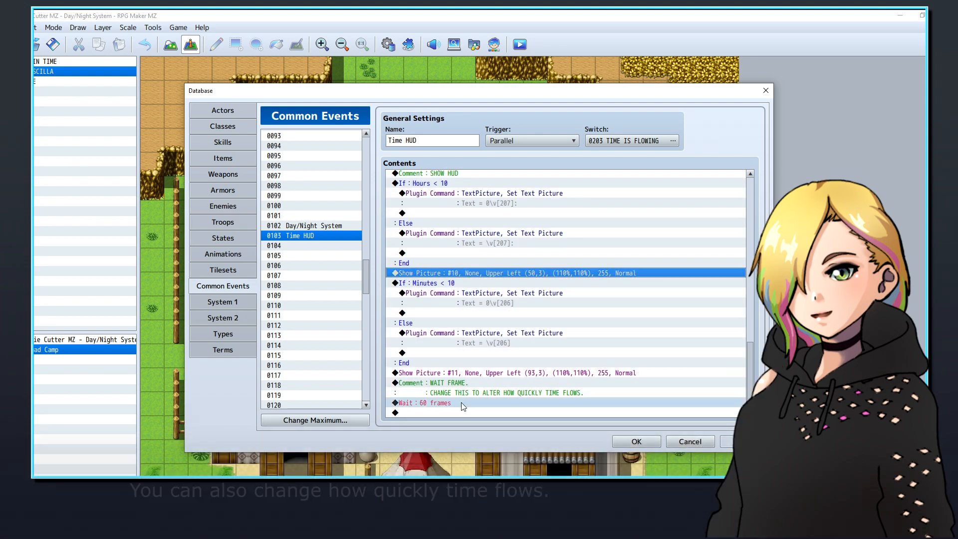
double_click(424, 403)
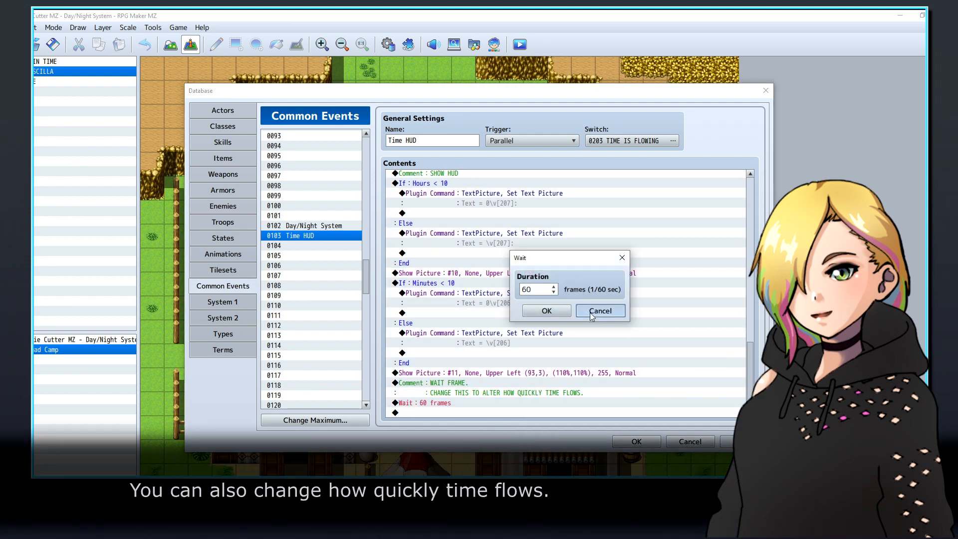